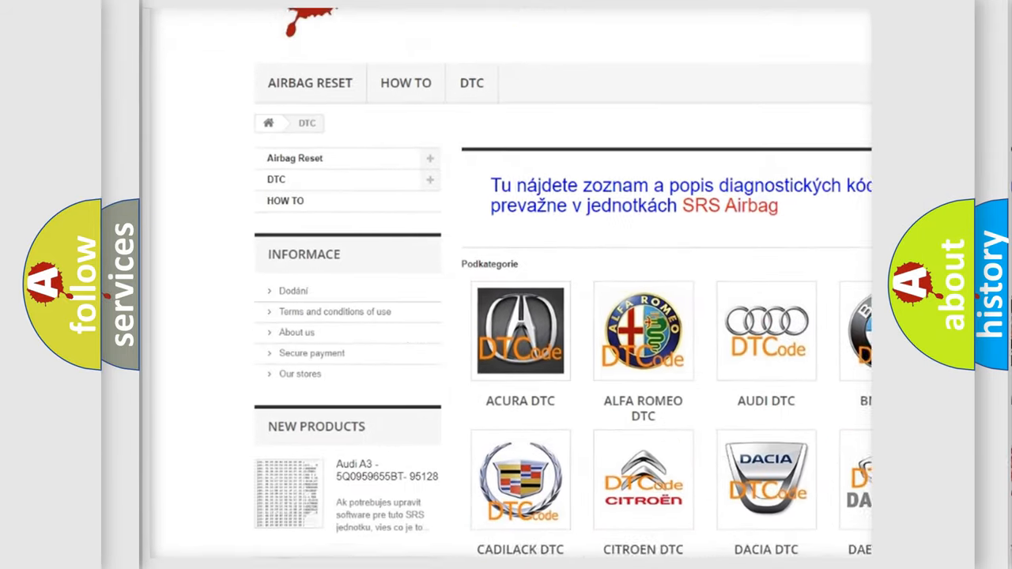
scroll(down, 3)
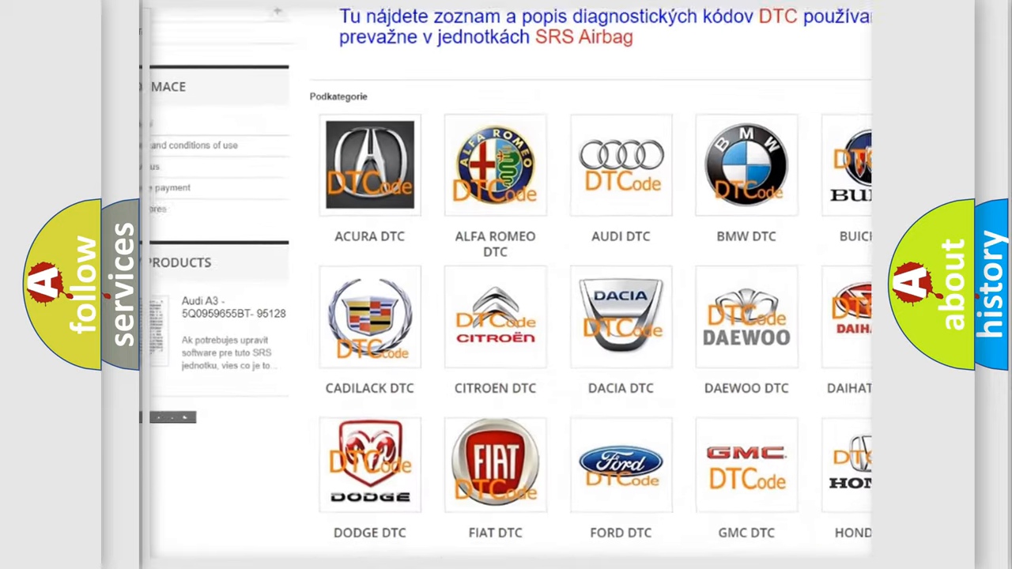
scroll(down, 3)
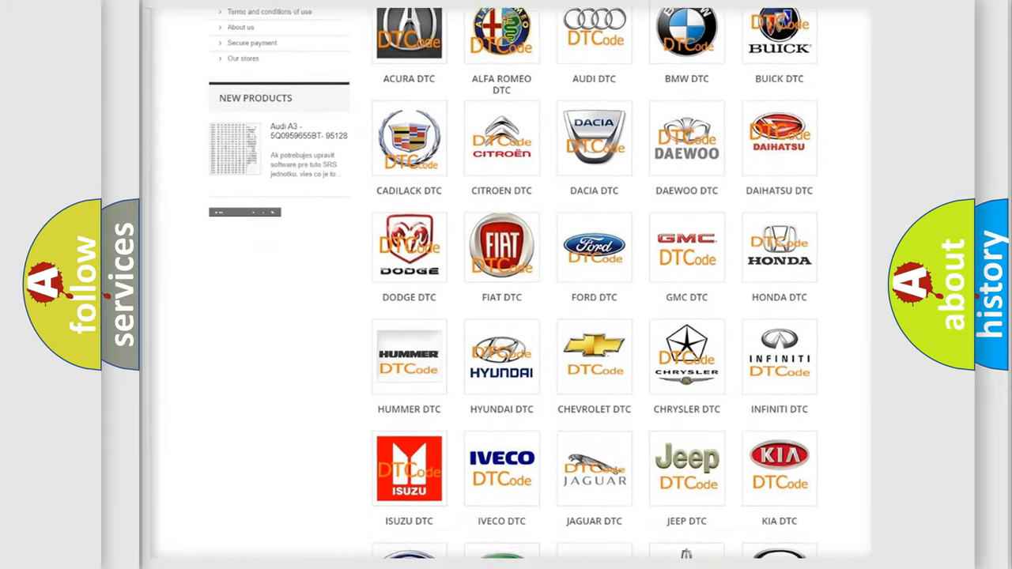
scroll(down, 3)
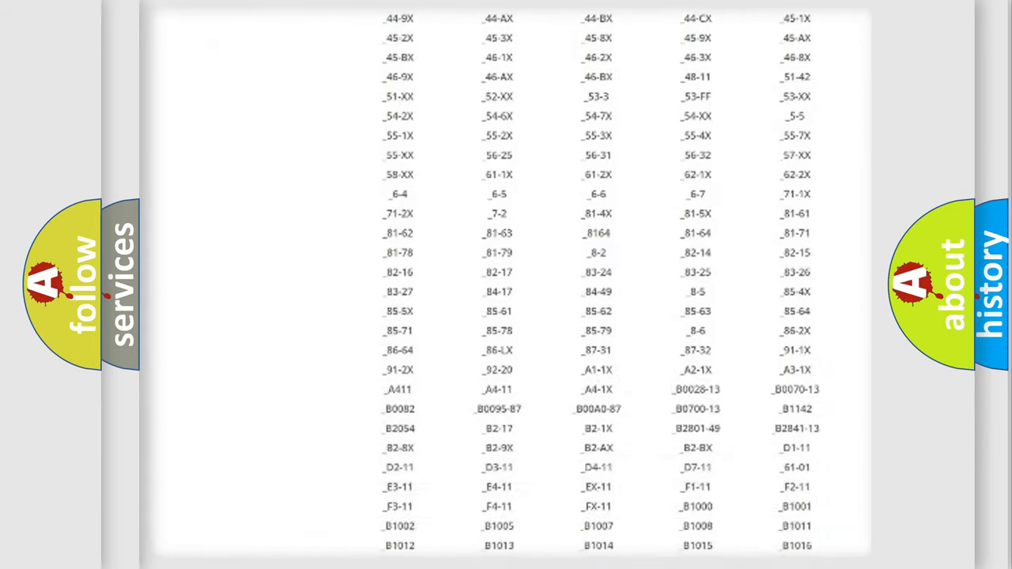
scroll(down, 3)
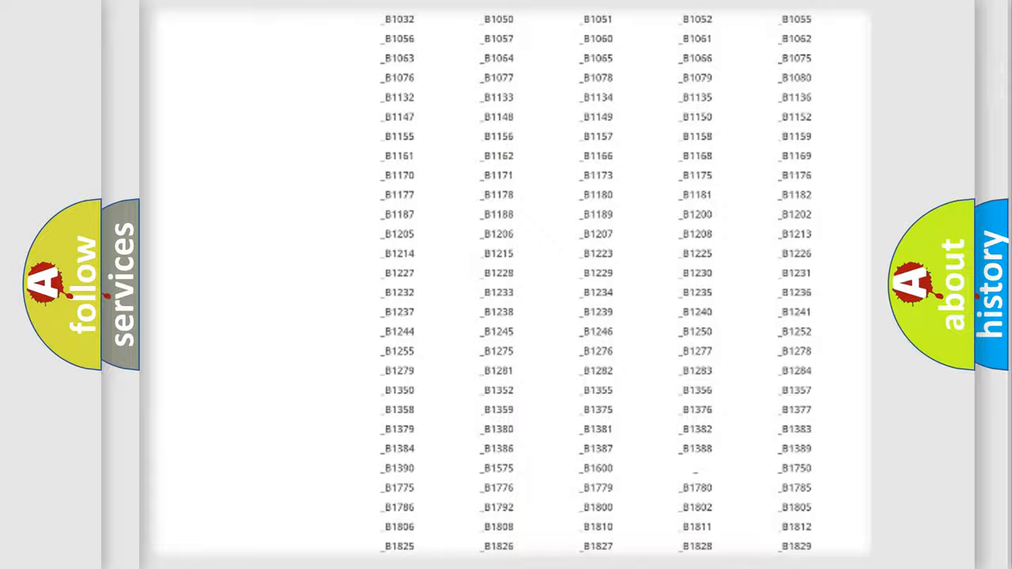